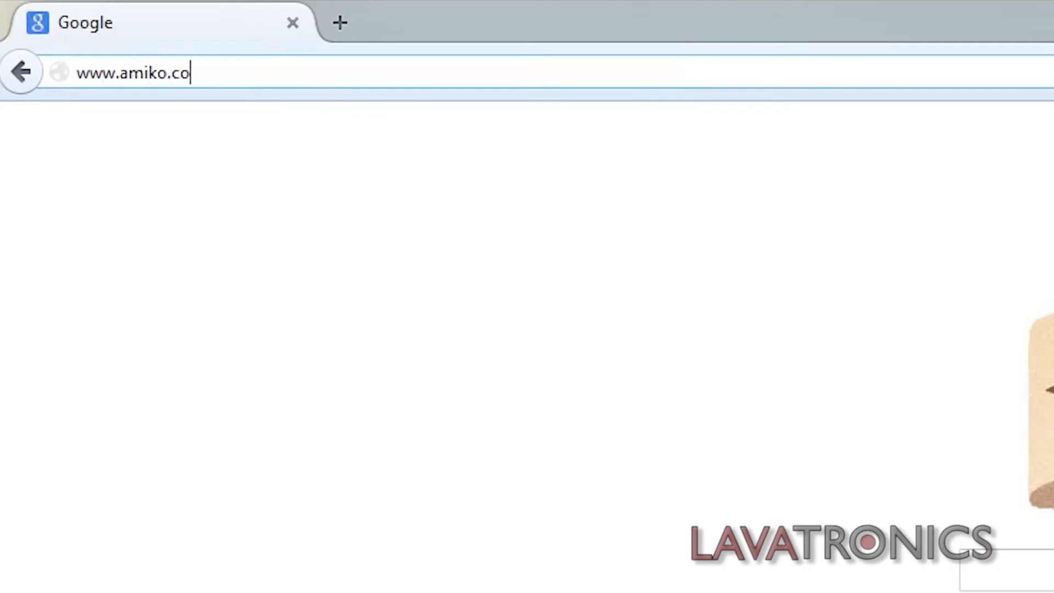
# - Load PureVPN's order page and add the 12 Months Plan to the cart with Buy Now
pyautogui.write('uk/p')
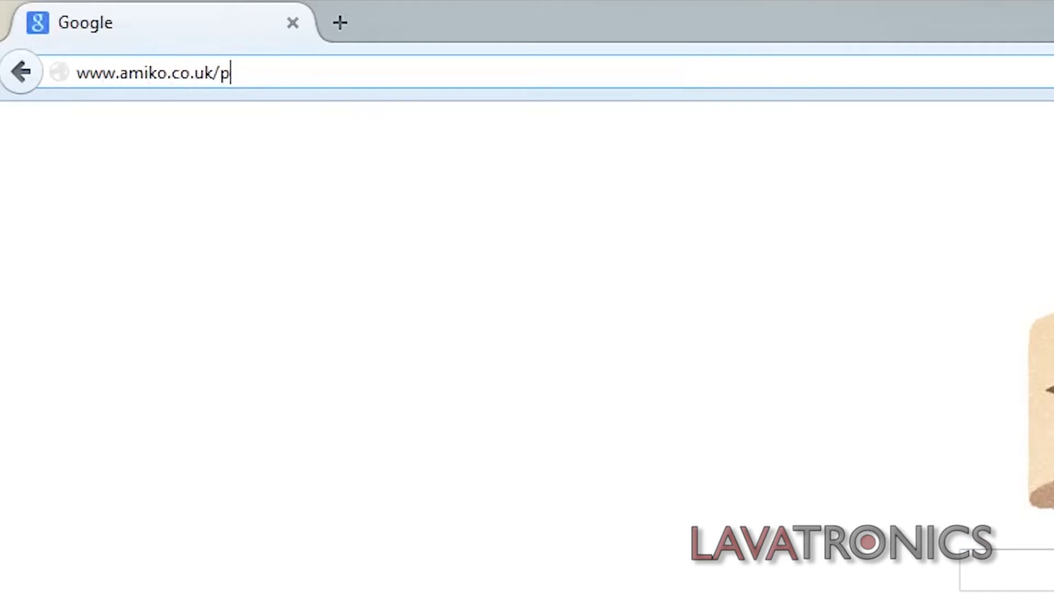
pyautogui.write('urevpn.com/order/')
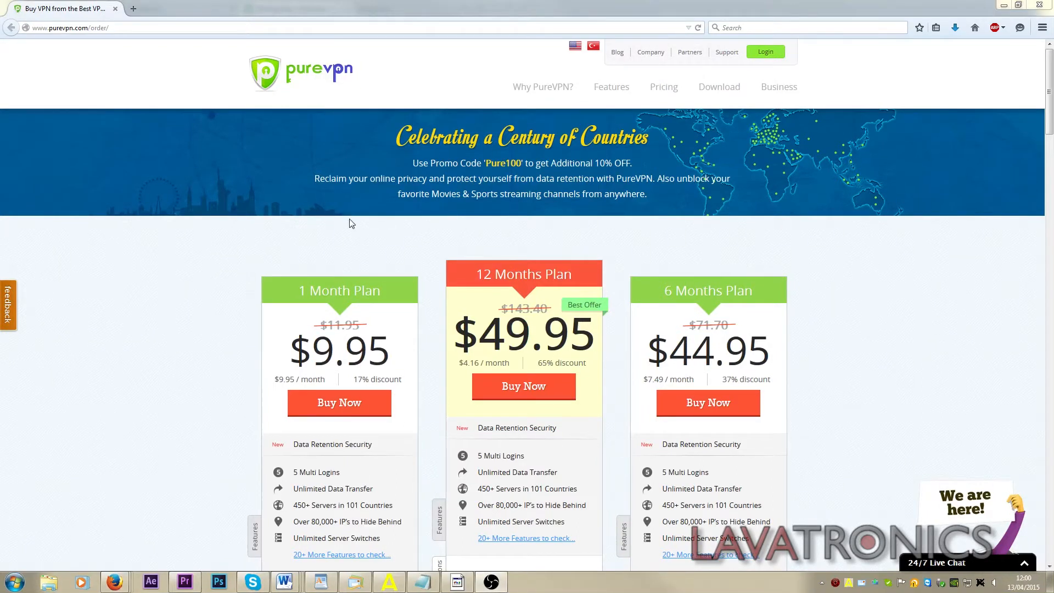
pyautogui.scroll(-3)
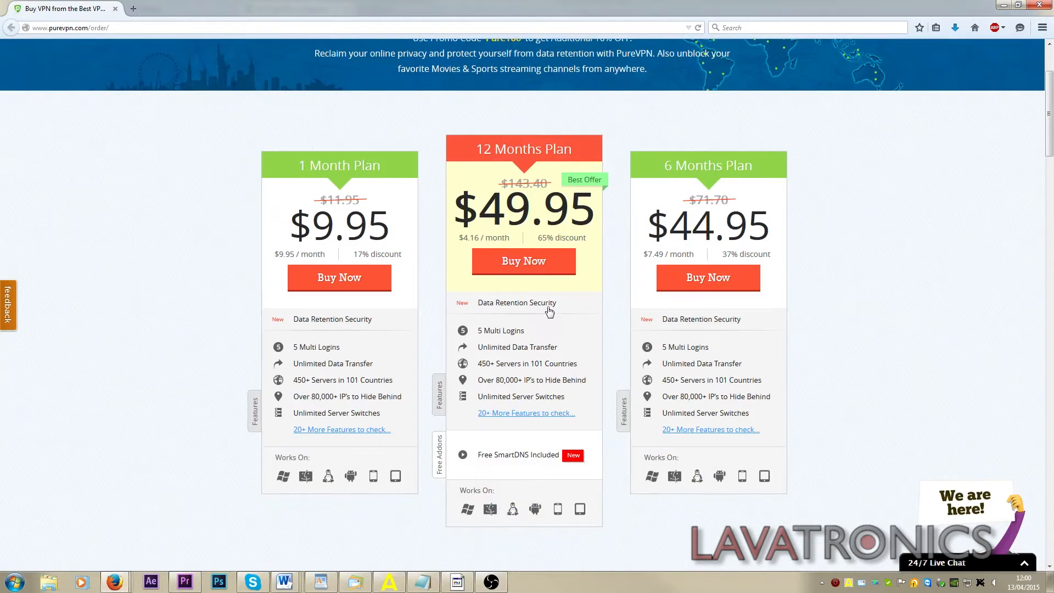
pyautogui.moveTo(524, 260)
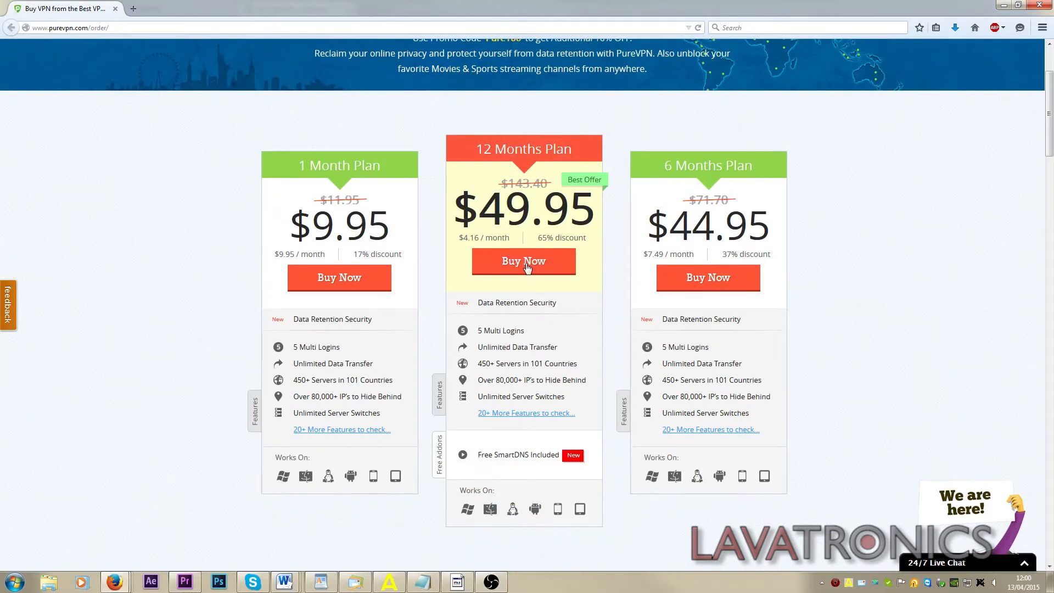
pyautogui.click(524, 261)
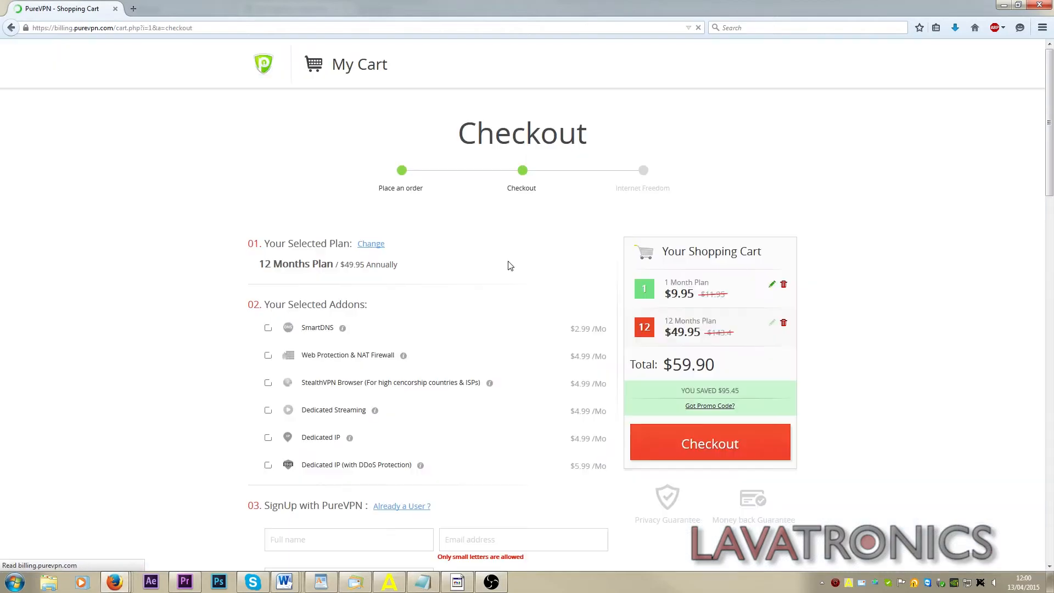
# - Fill the PureVPN sign-up name fields with 'jo' and 'smit' on the checkout page
pyautogui.scroll(-3)
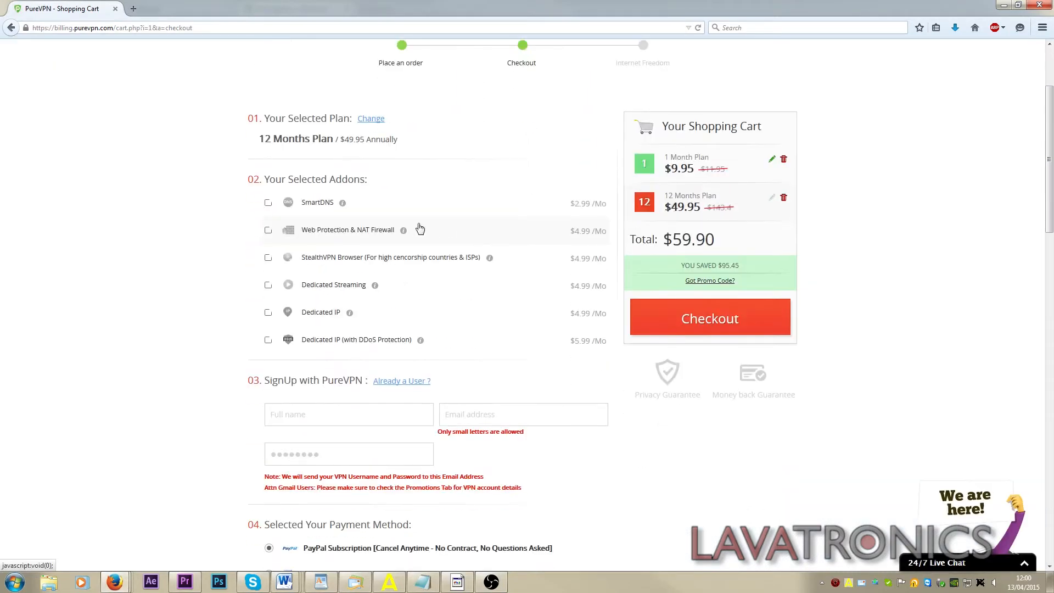
pyautogui.scroll(-3)
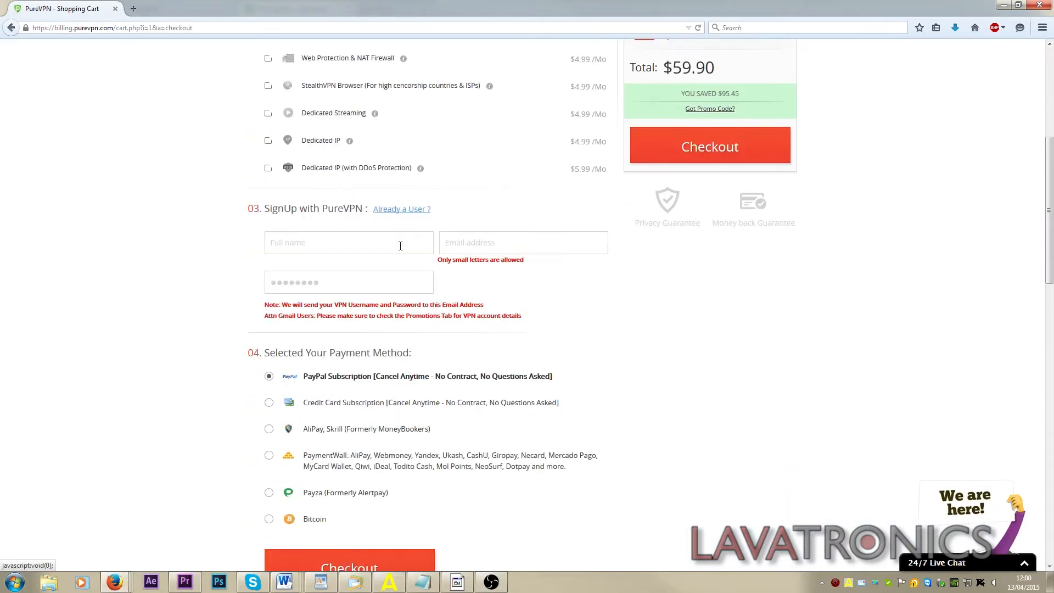
pyautogui.write('jo')
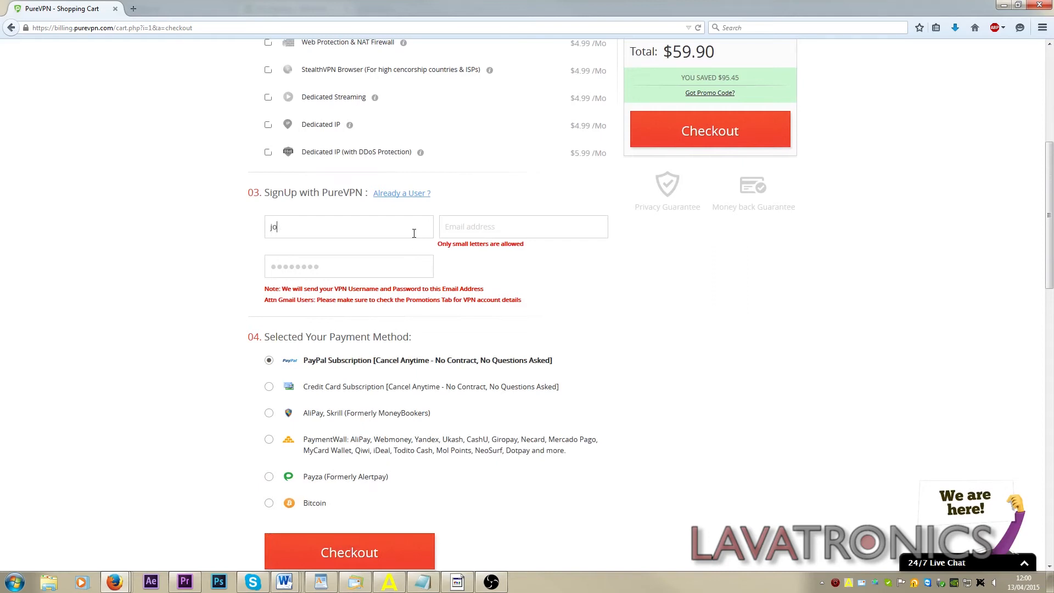
pyautogui.write('smit')
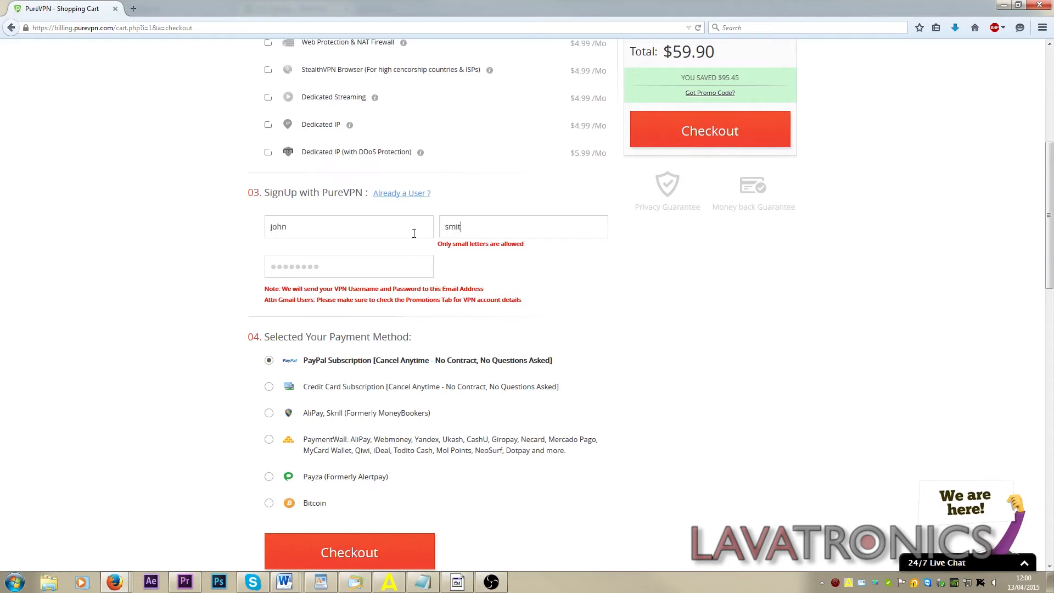
pyautogui.scroll(-3)
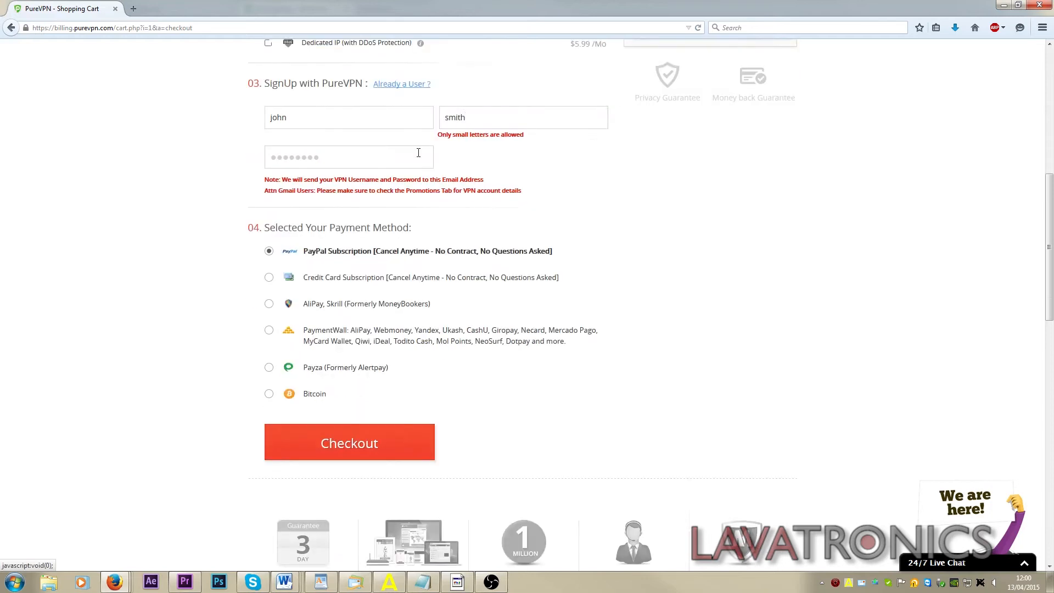
pyautogui.scroll(-3)
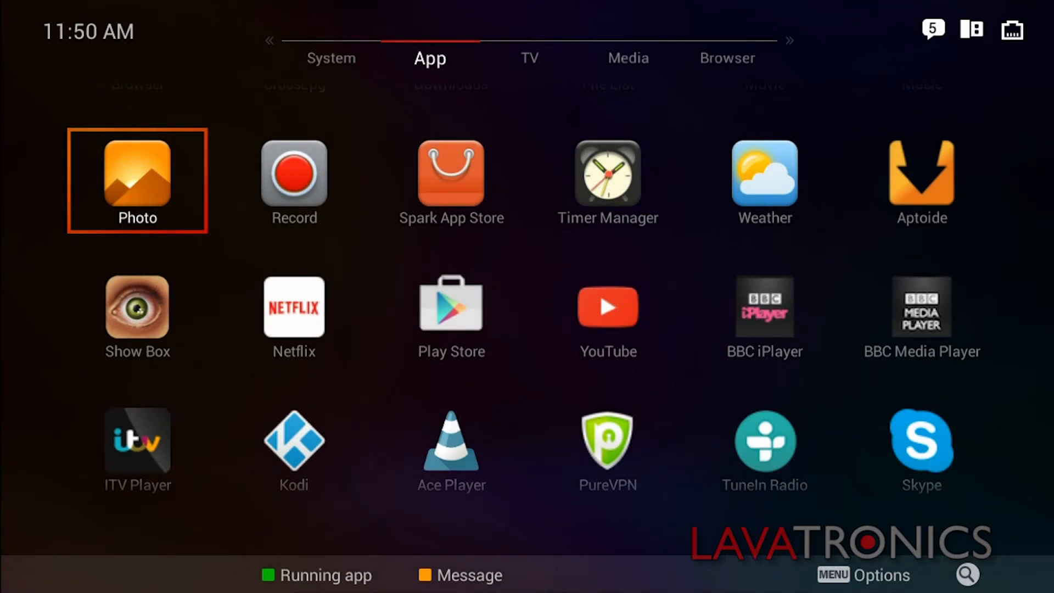
# - Go to System > Settings > Network > VPN and add a new PPTP connection
pyautogui.click(331, 58)
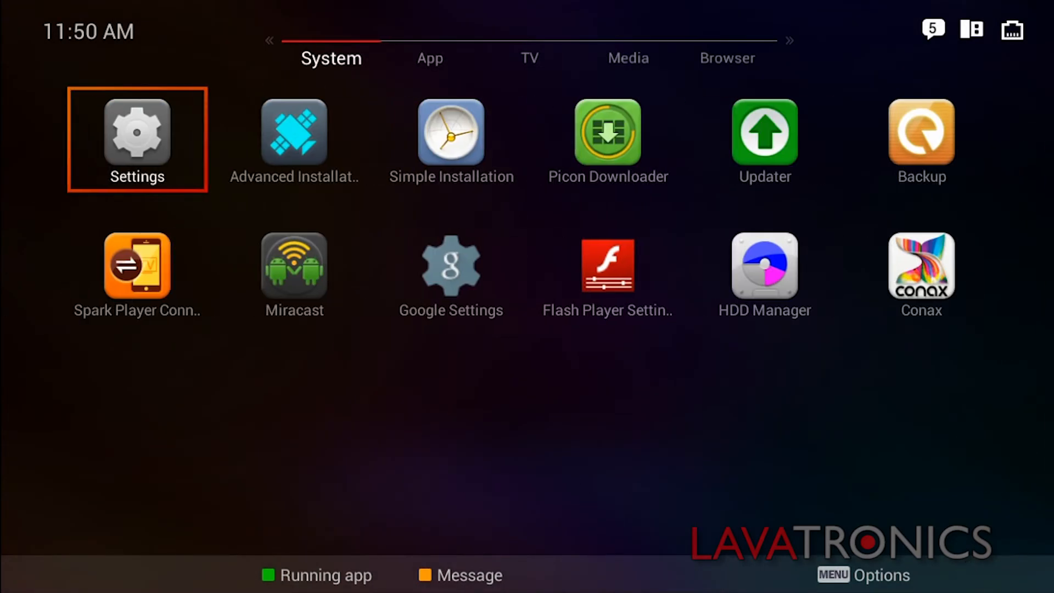
pyautogui.click(137, 131)
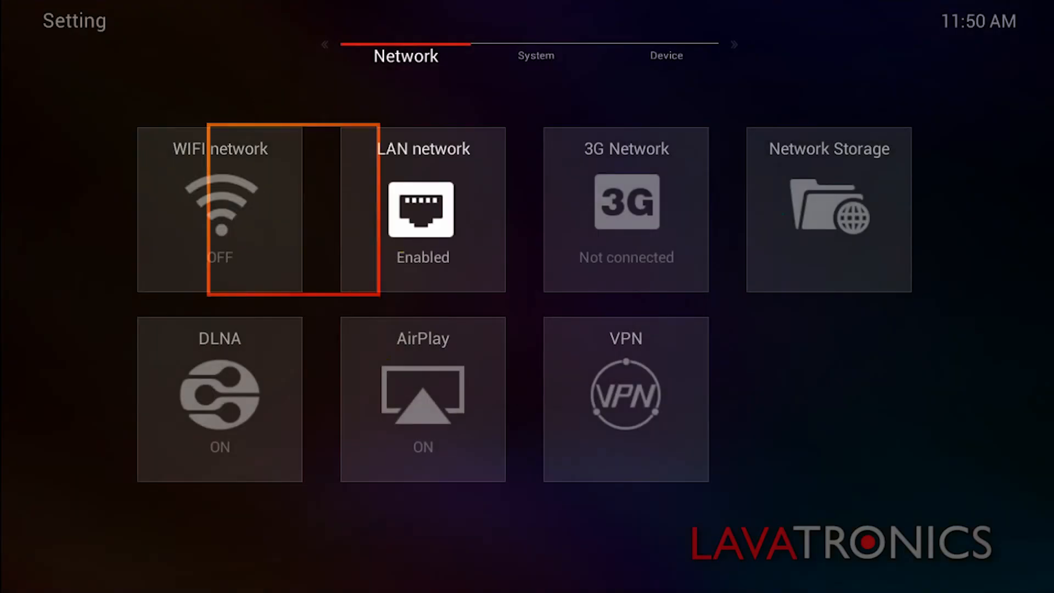
pyautogui.click(626, 397)
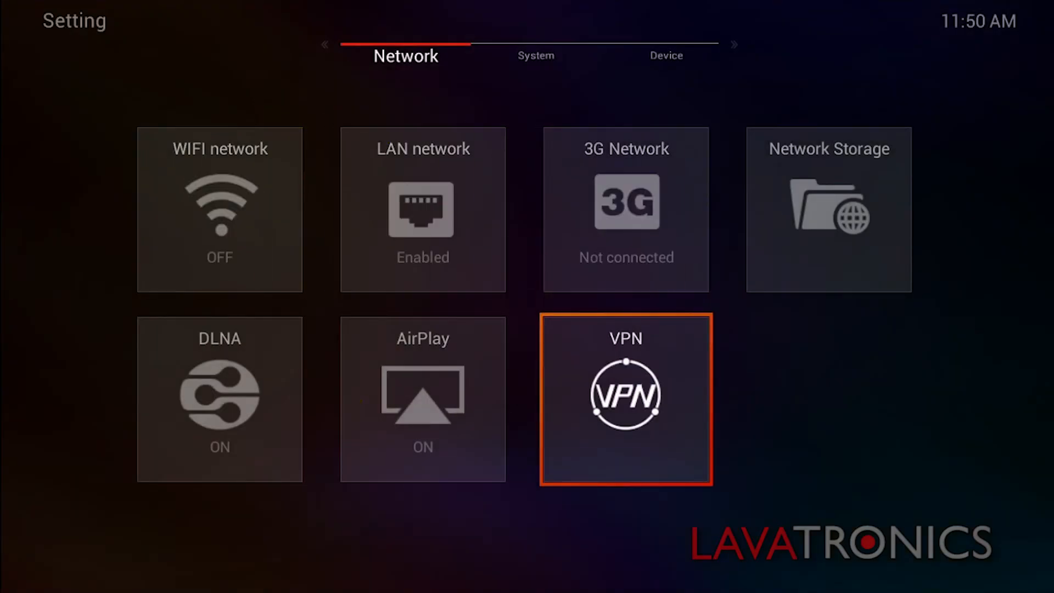
pyautogui.click(626, 397)
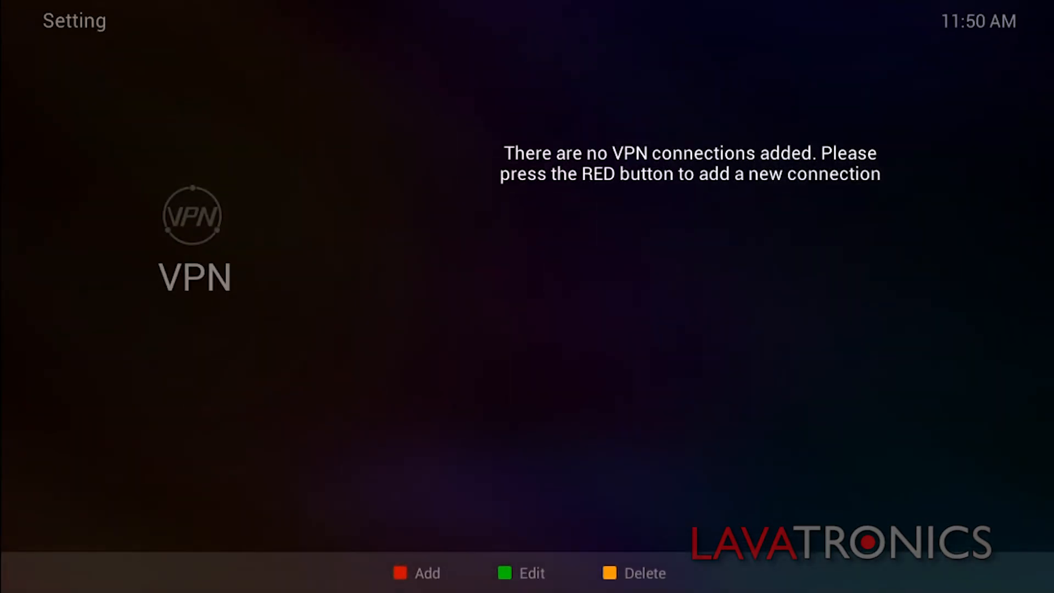
pyautogui.click(399, 573)
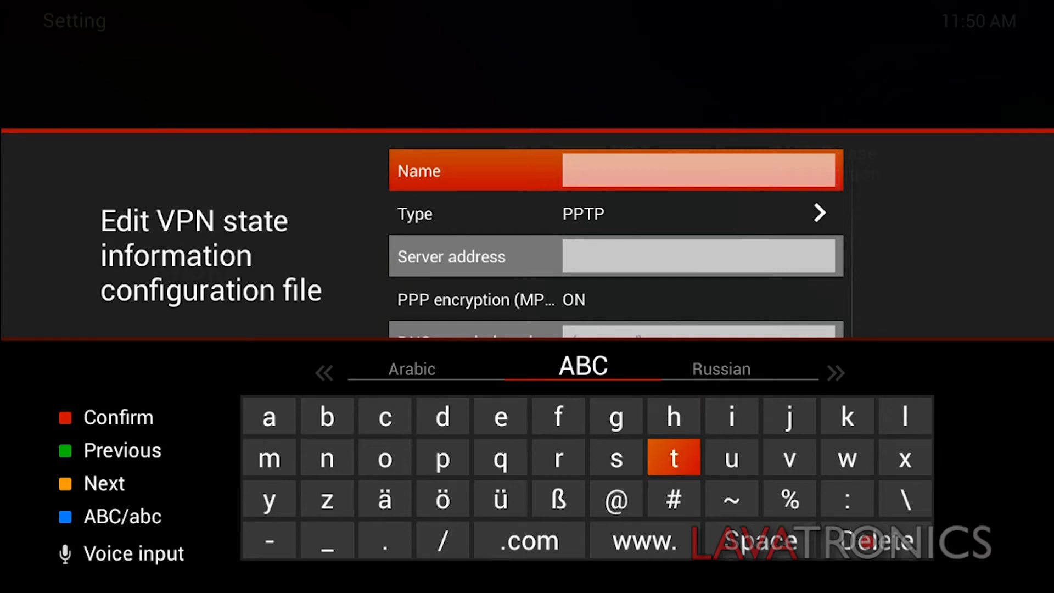
# - Name the PPTP profile usavpn, enter the PureVPN us10 server address, and save
pyautogui.click(730, 458)
pyautogui.write('usavpn')
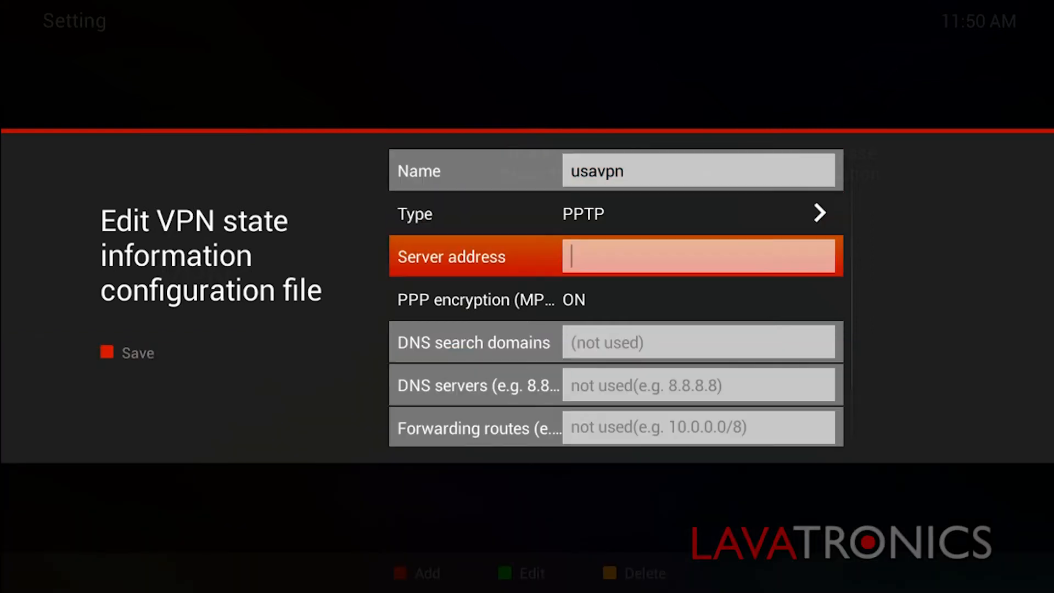
pyautogui.click(698, 255)
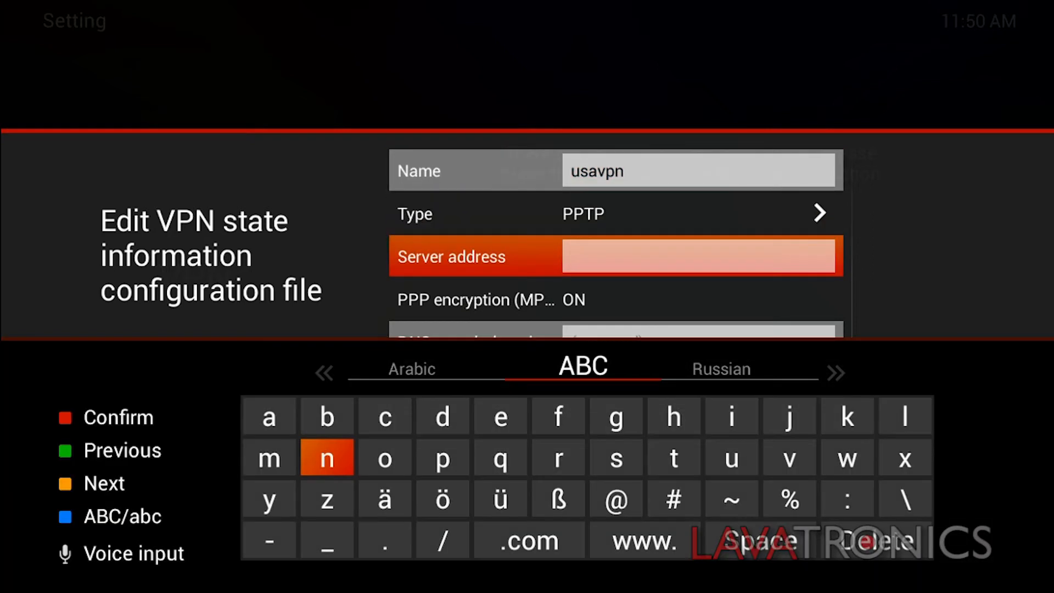
pyautogui.click(615, 457)
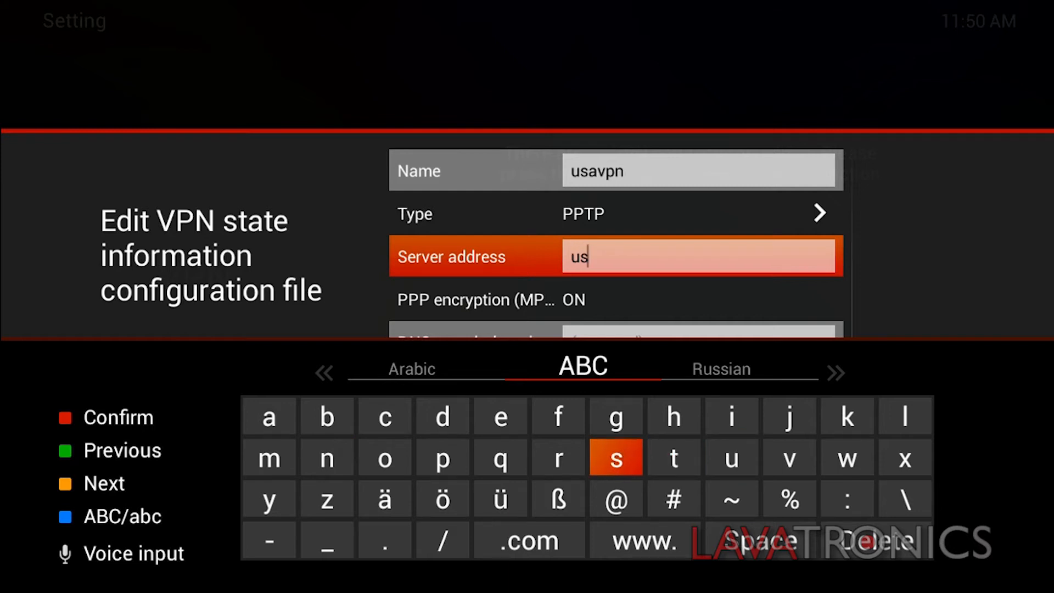
pyautogui.write('10')
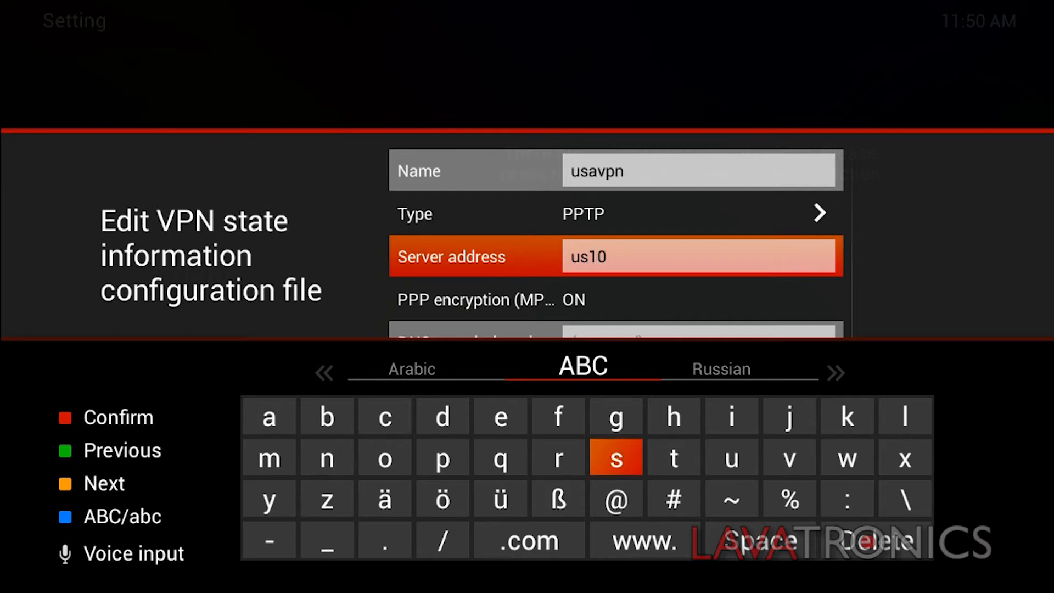
pyautogui.click(442, 457)
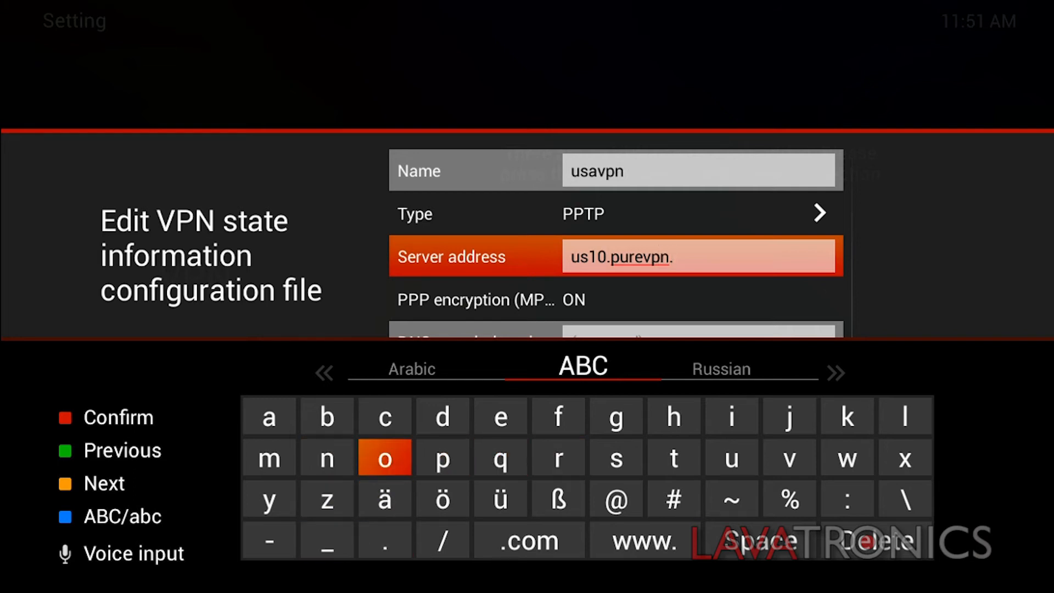
pyautogui.click(442, 457)
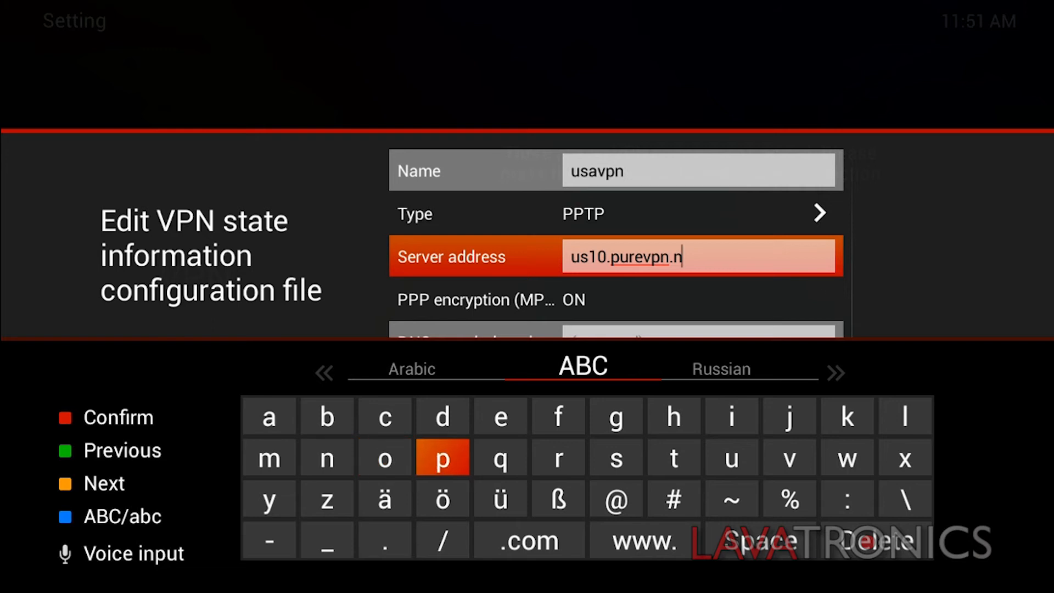
pyautogui.click(672, 465)
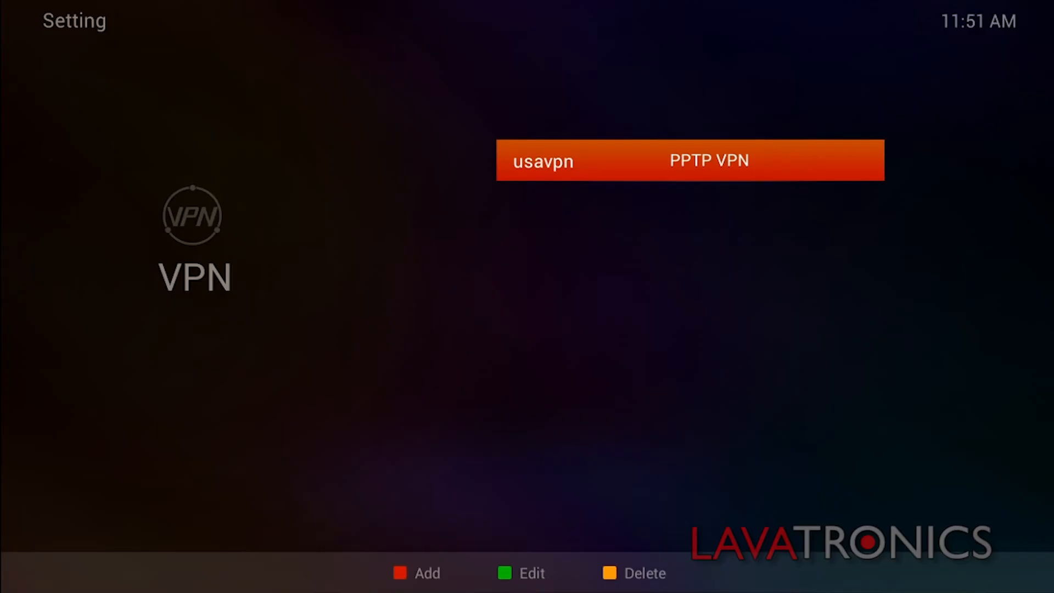
# - Enter the PureVPN username and password for usavpn and connect
pyautogui.click(690, 159)
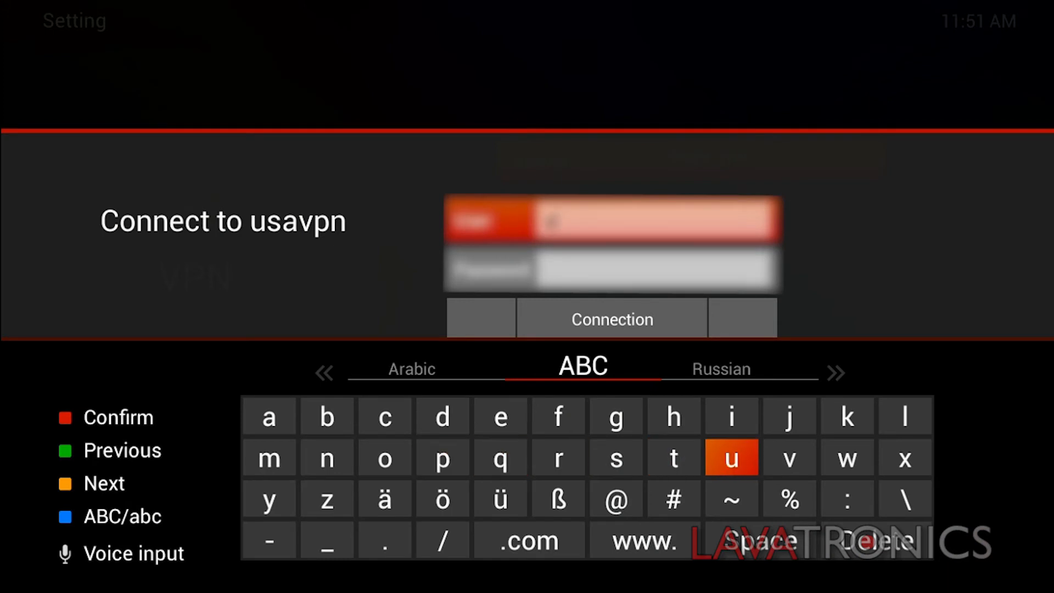
pyautogui.click(790, 458)
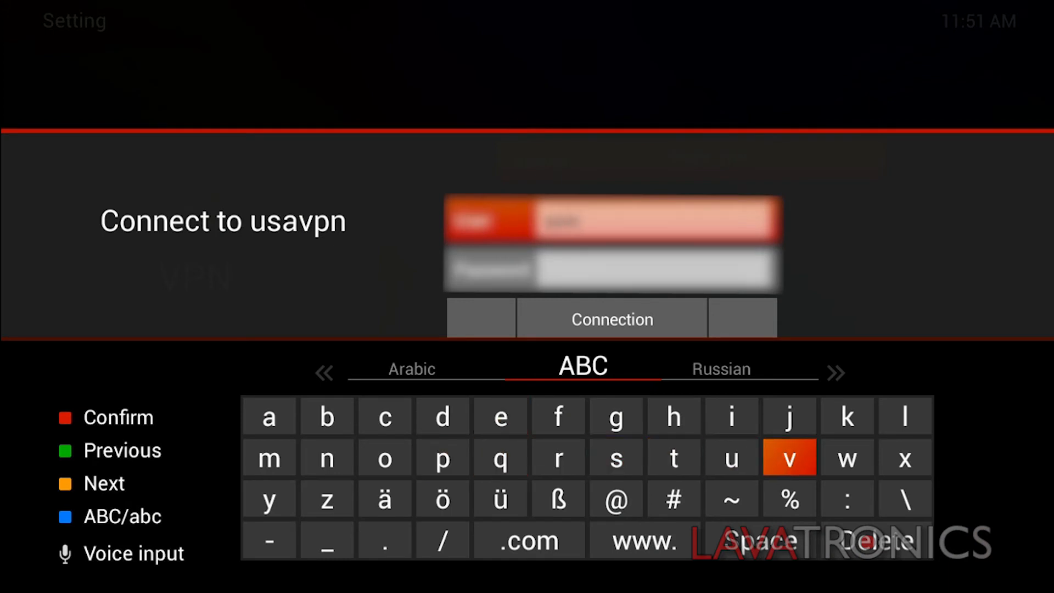
pyautogui.click(384, 458)
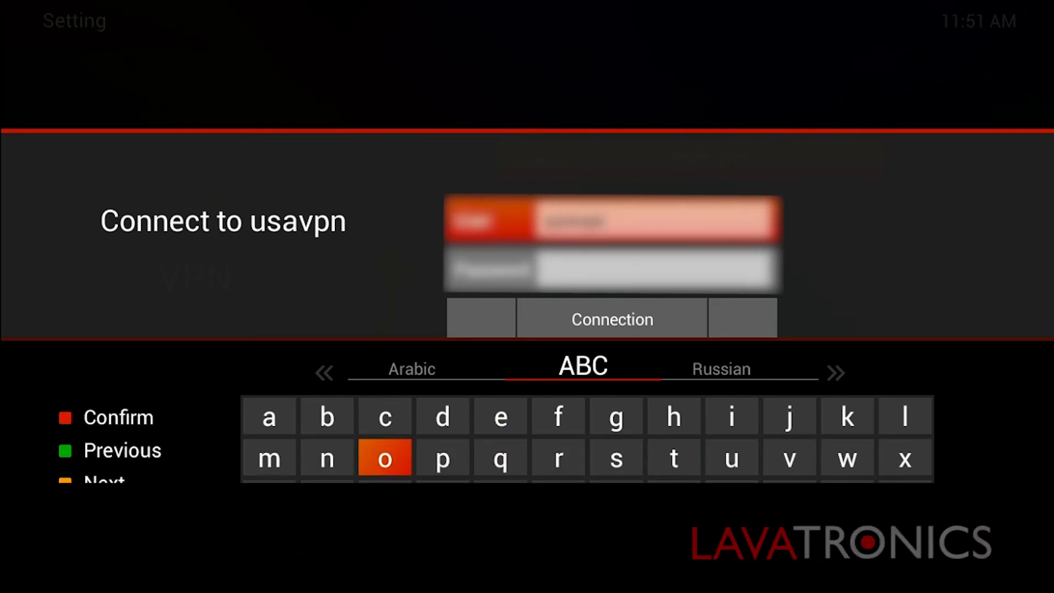
pyautogui.click(384, 457)
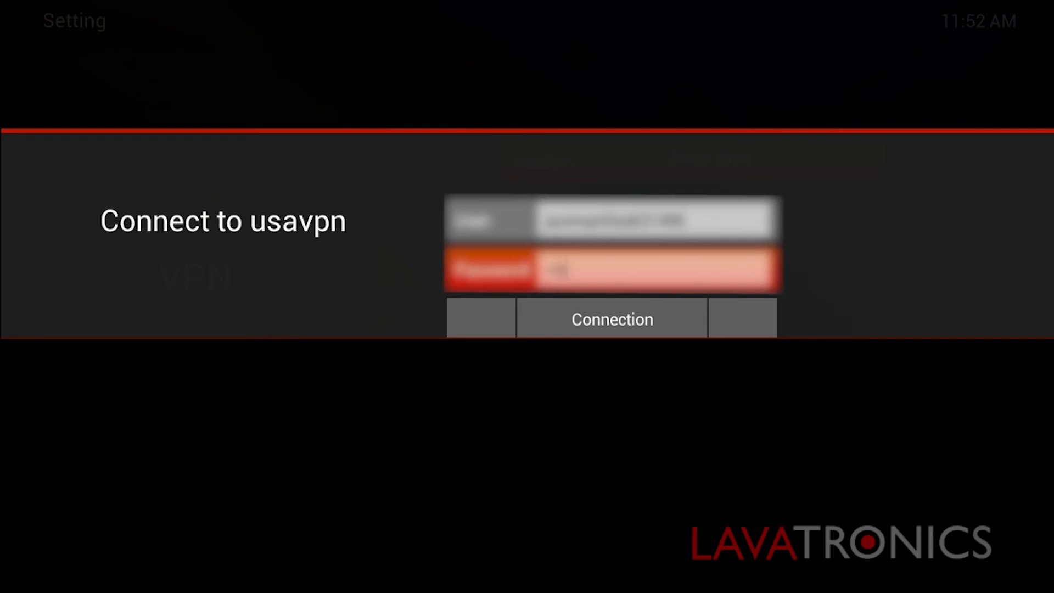
pyautogui.write('•')
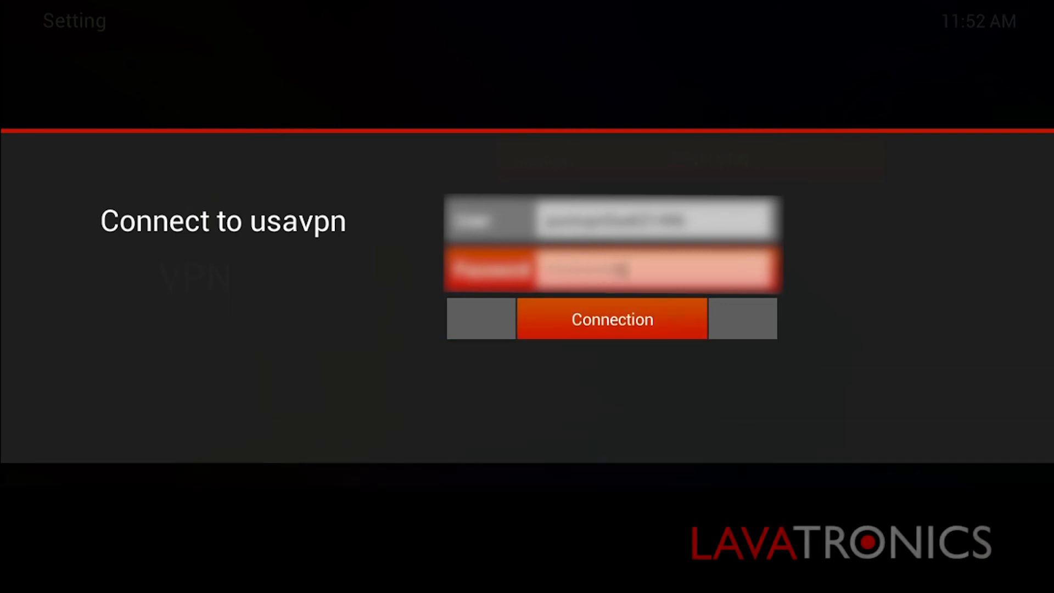
pyautogui.click(611, 318)
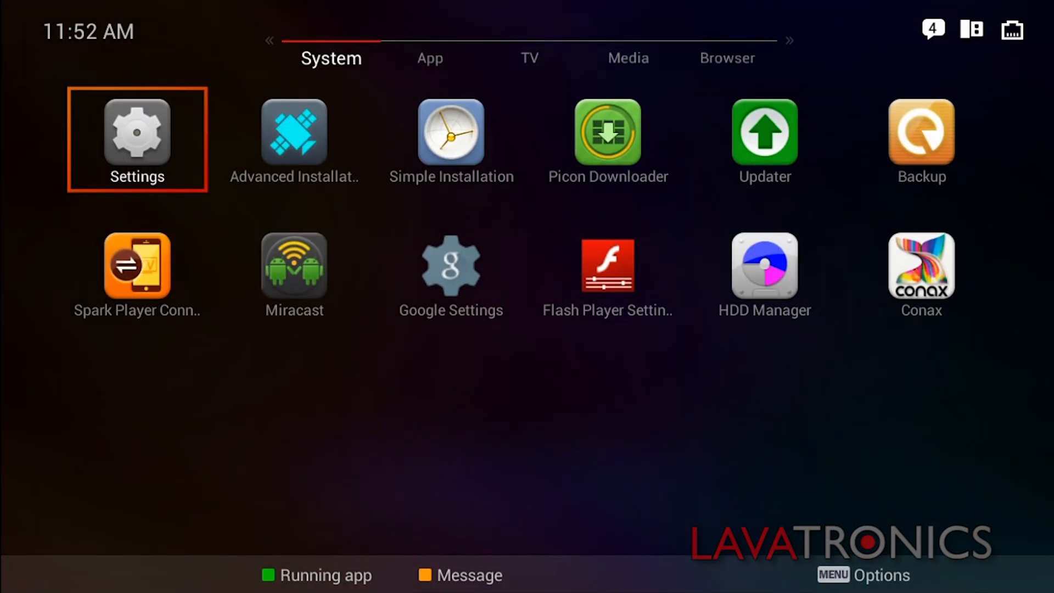
# - Launch Netflix from the installed apps and scroll down through its title rows
pyautogui.click(429, 58)
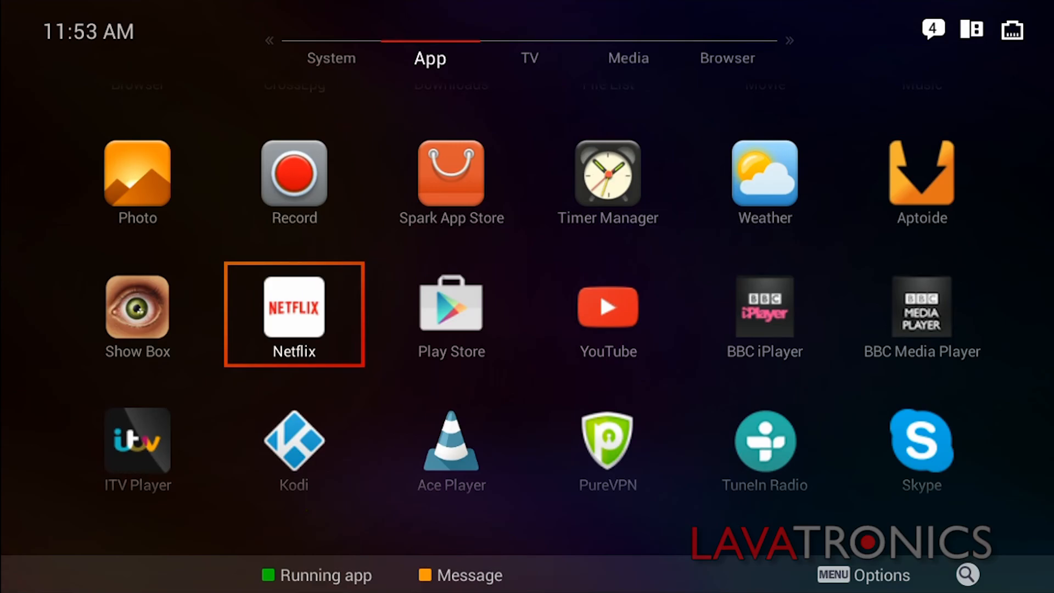
pyautogui.click(294, 306)
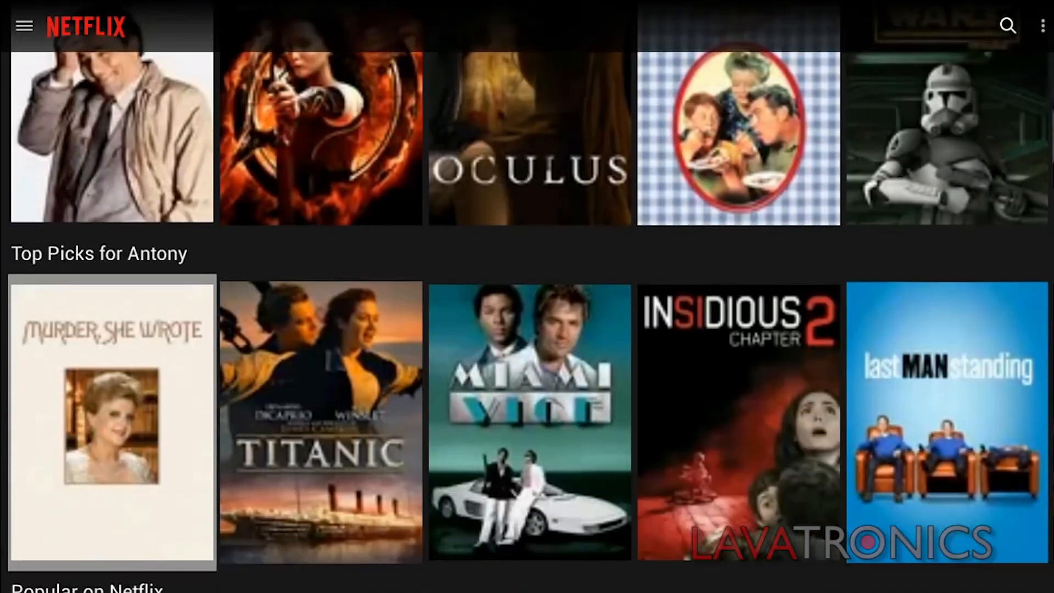
pyautogui.scroll(-3)
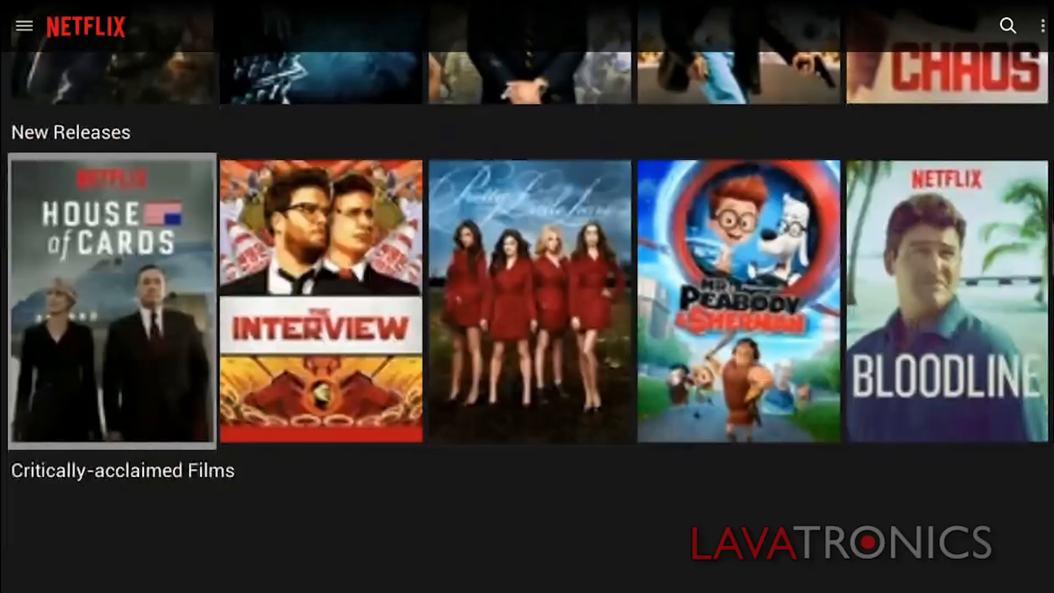
pyautogui.scroll(-3)
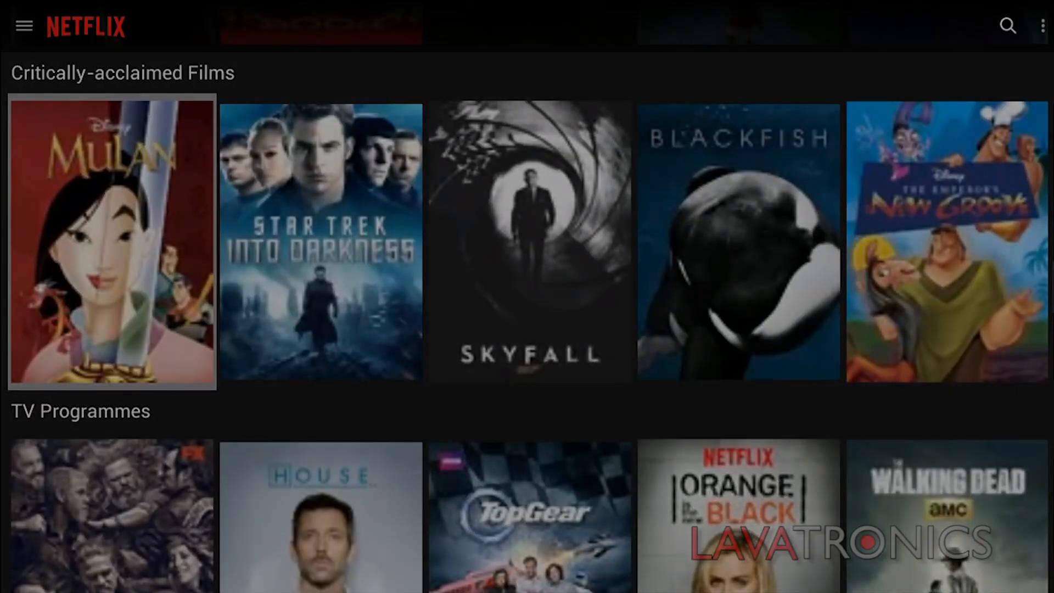